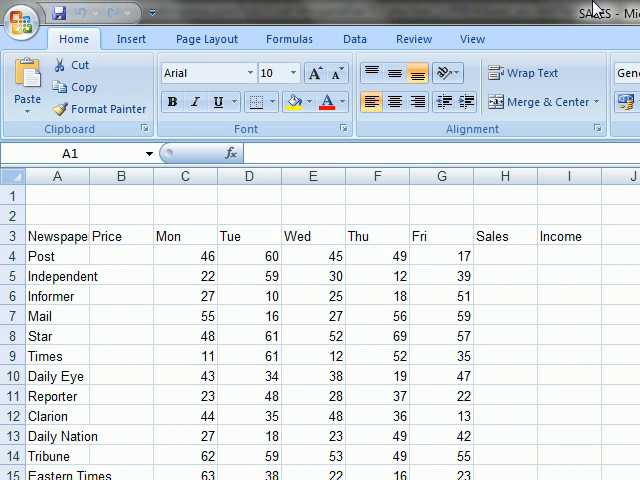
- Merge the top row across the table and enter a size-20 'Fiojons Sales' title
click(12, 196)
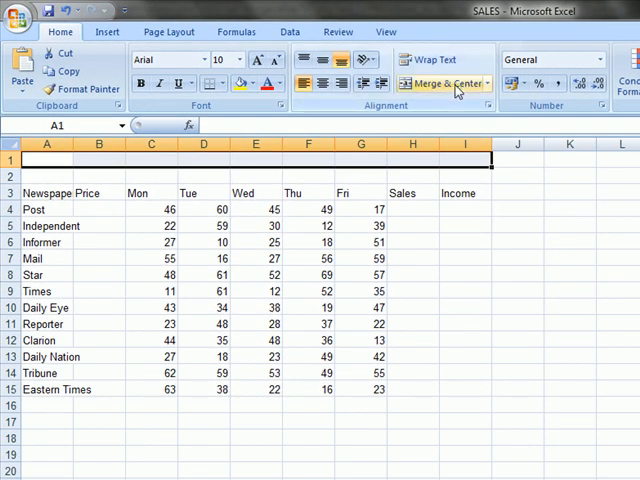
mouse_move(440, 84)
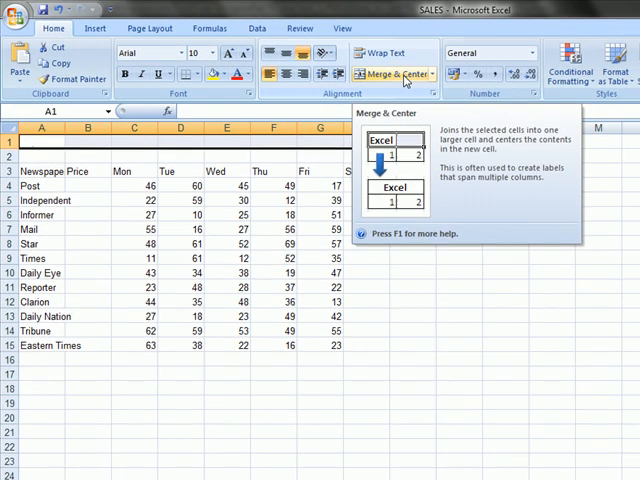
click(390, 72)
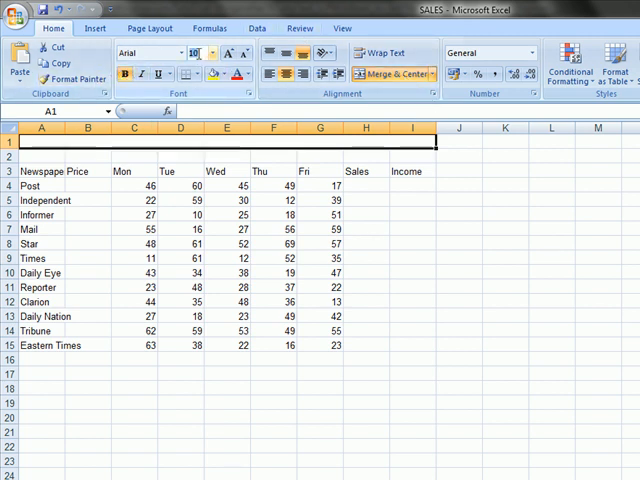
click(208, 52)
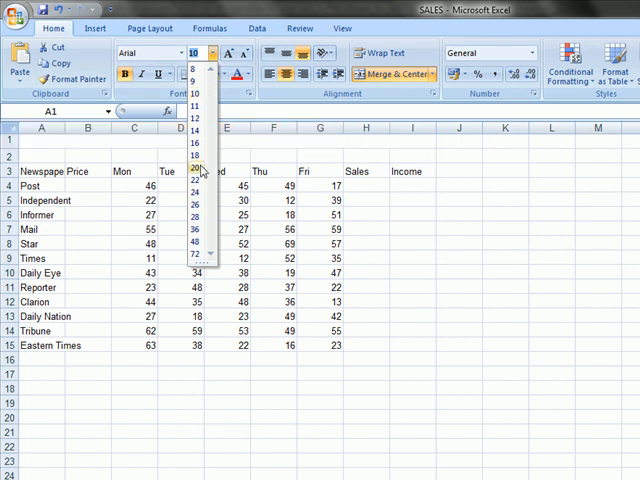
click(188, 168)
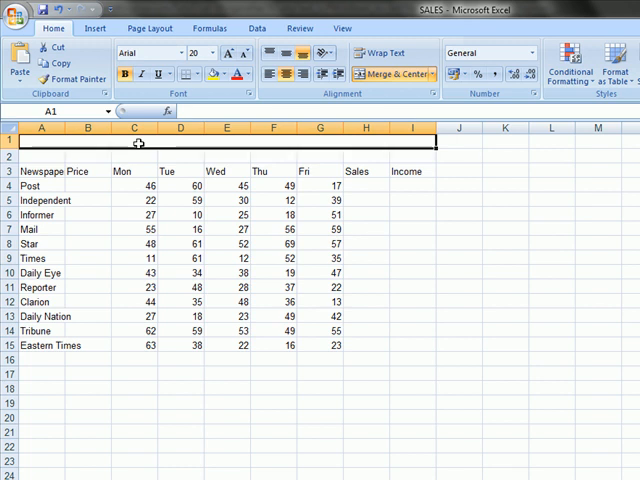
mouse_move(188, 172)
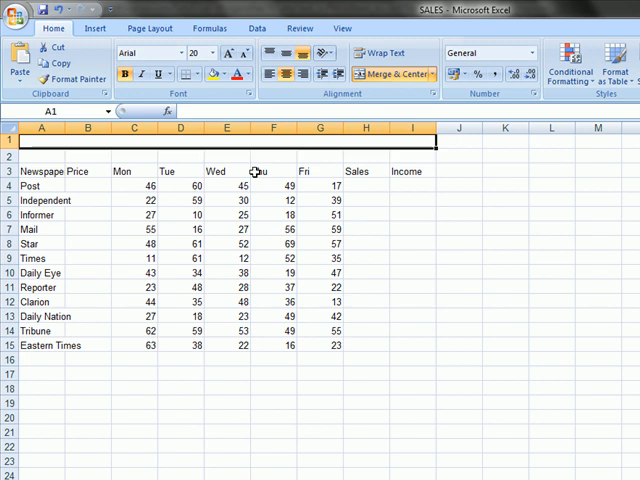
text(Fiojons S)
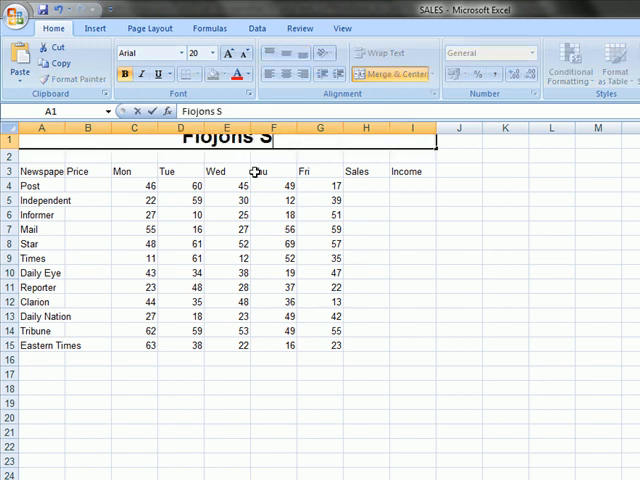
text(ales)
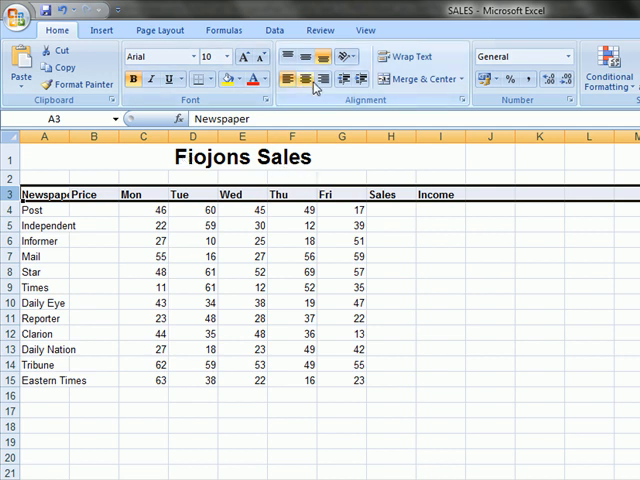
- Border the headings, then centre the Monday to Friday sales figures C4:G15 with an outside border
click(304, 80)
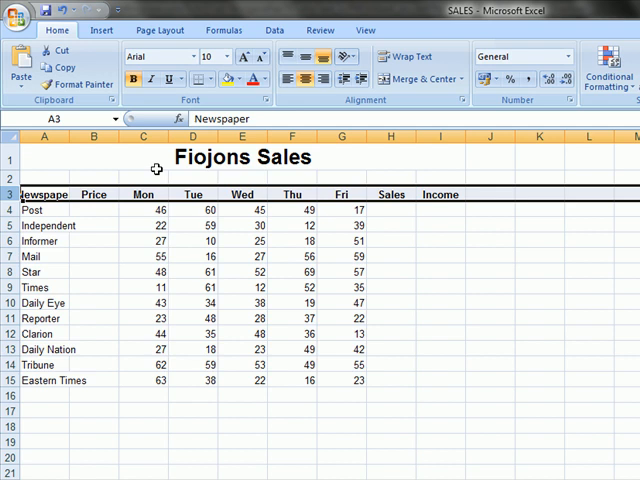
click(144, 210)
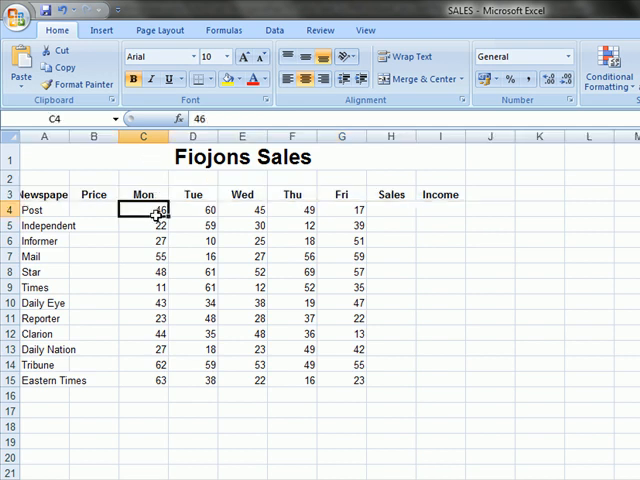
drag(142, 210, 392, 380)
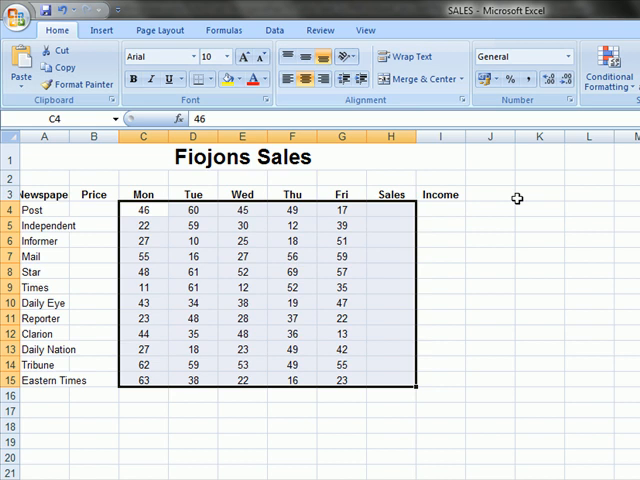
click(538, 208)
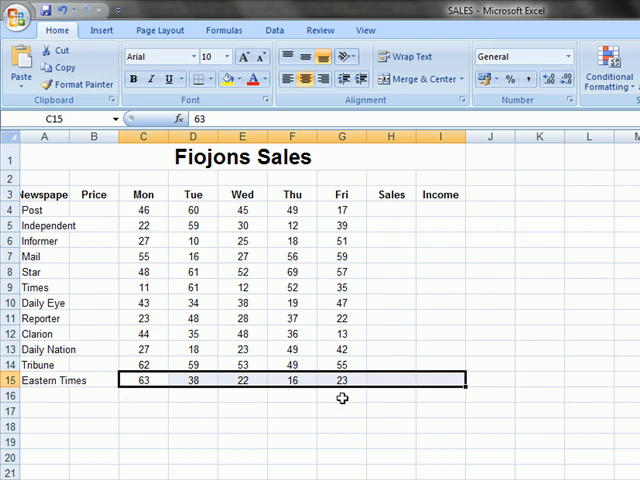
click(200, 80)
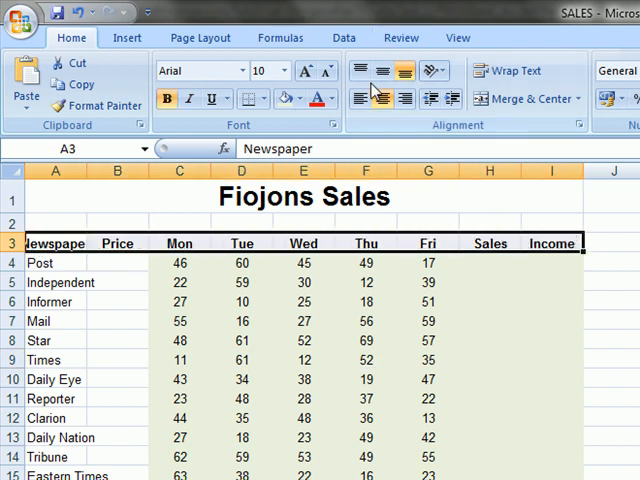
- Shade the selected daily sales figures with a pale green fill
click(302, 100)
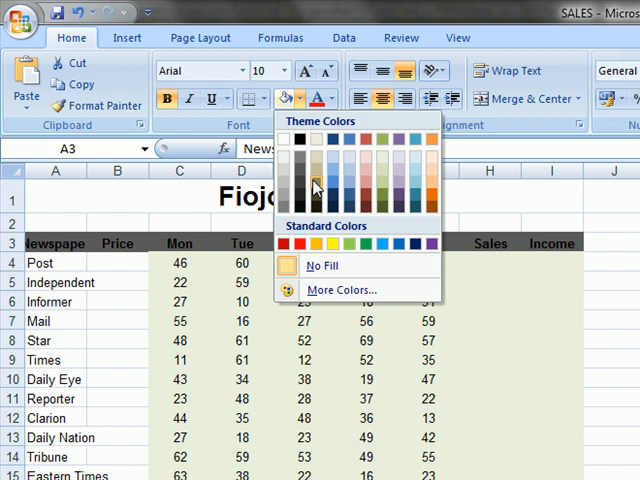
mouse_move(352, 170)
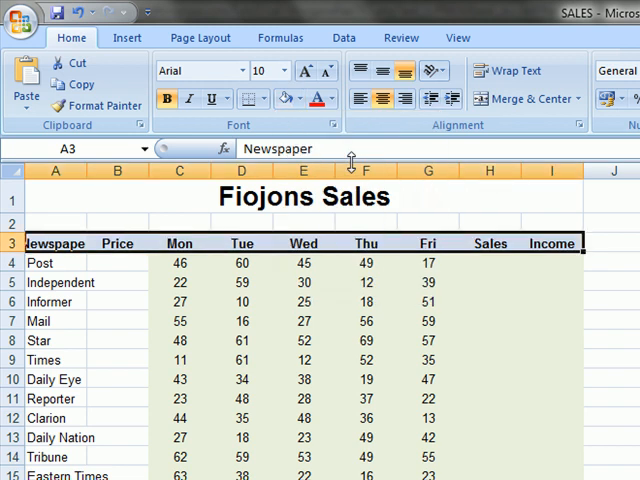
click(304, 360)
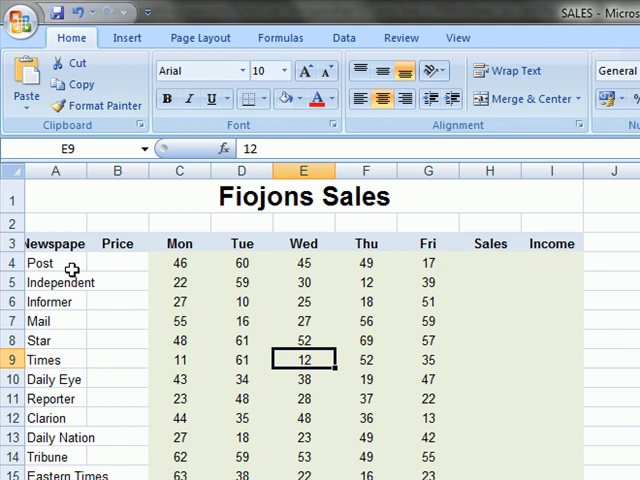
mouse_move(608, 310)
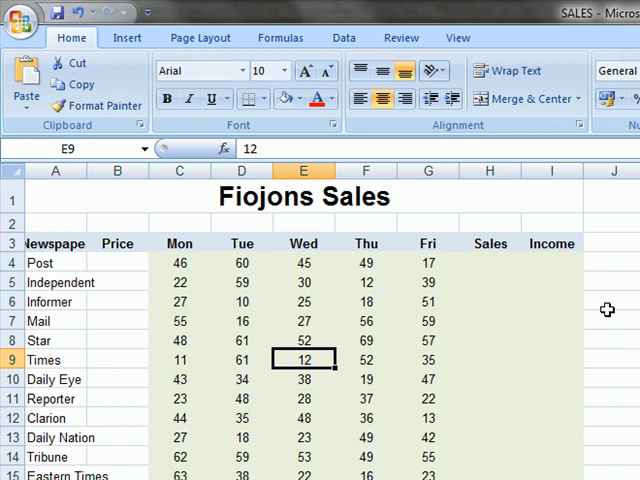
mouse_move(320, 260)
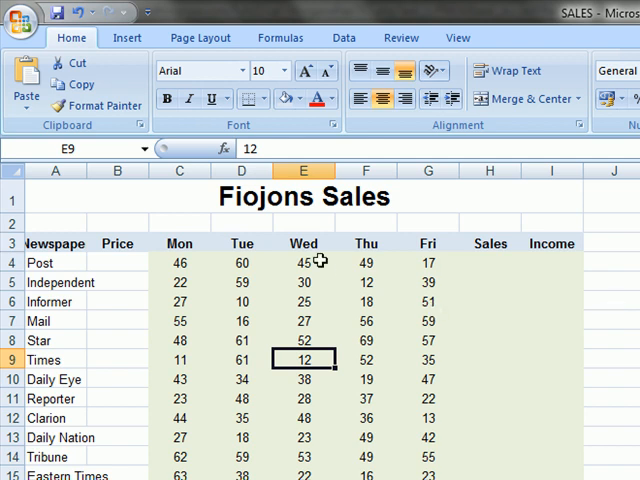
mouse_move(90, 168)
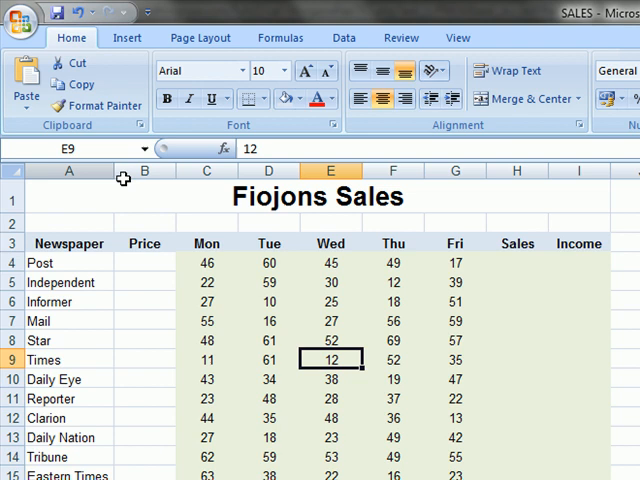
mouse_move(484, 172)
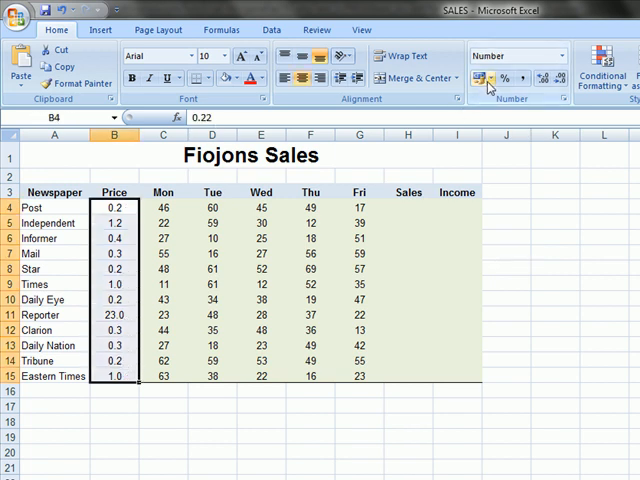
mouse_move(488, 80)
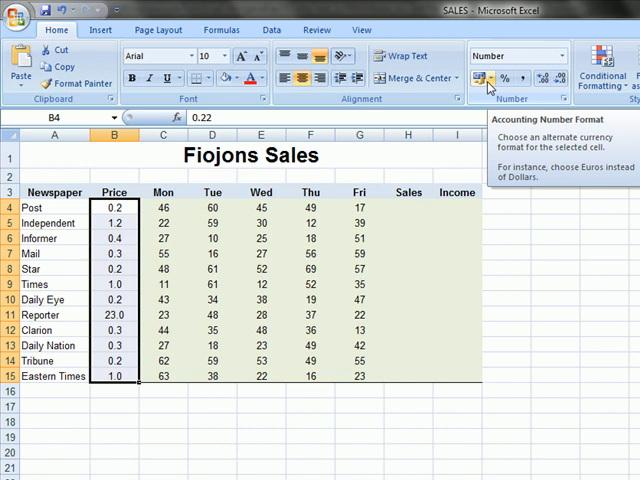
- Format the newspaper prices in B4:B15 as pound currency
click(488, 78)
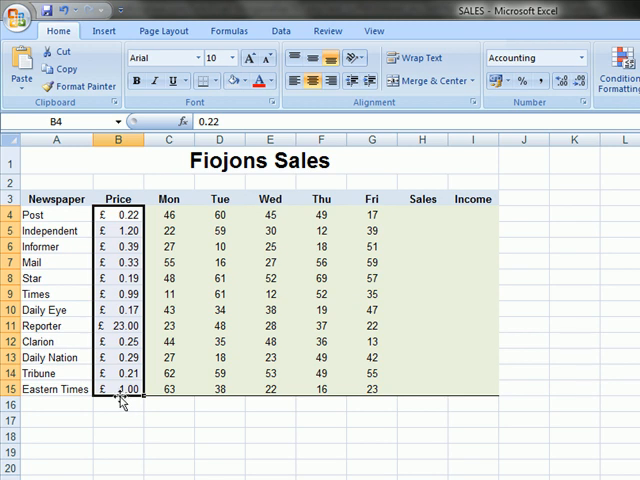
mouse_move(520, 200)
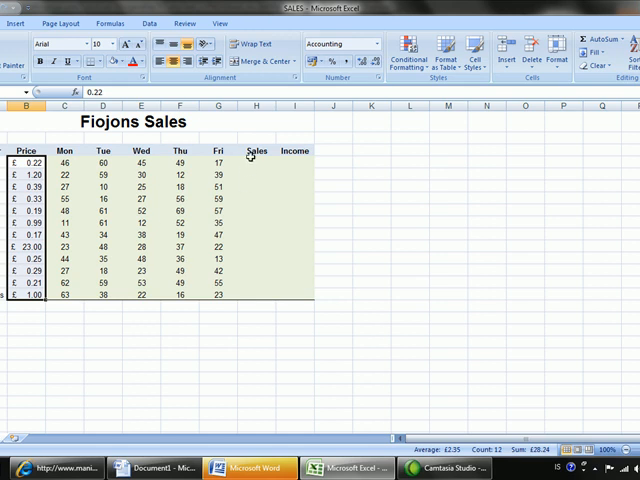
- AutoSum Post's Monday to Friday figures so the Sales column shows 217
click(256, 162)
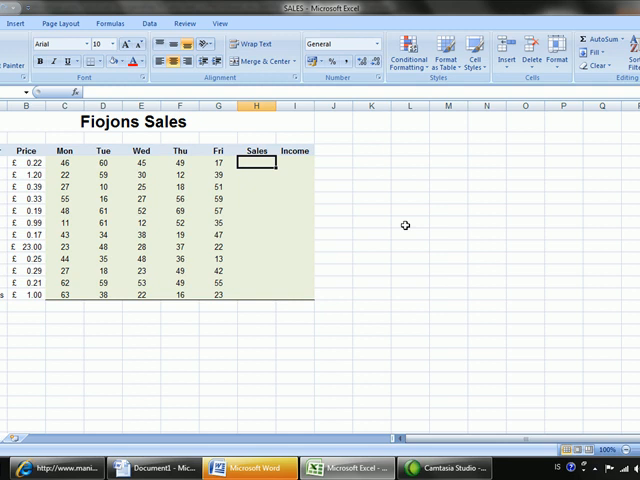
click(450, 210)
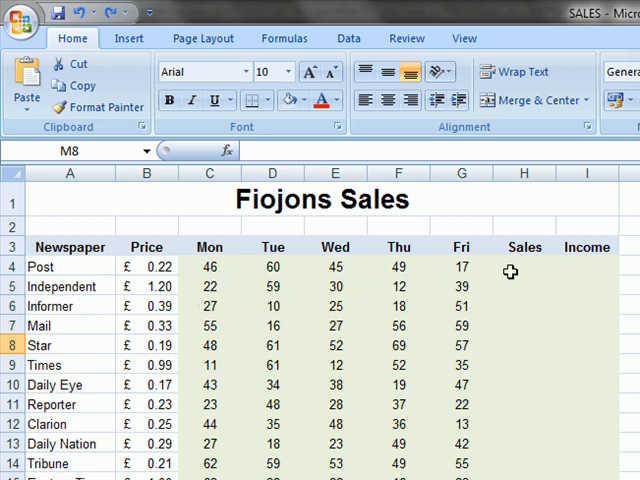
click(524, 266)
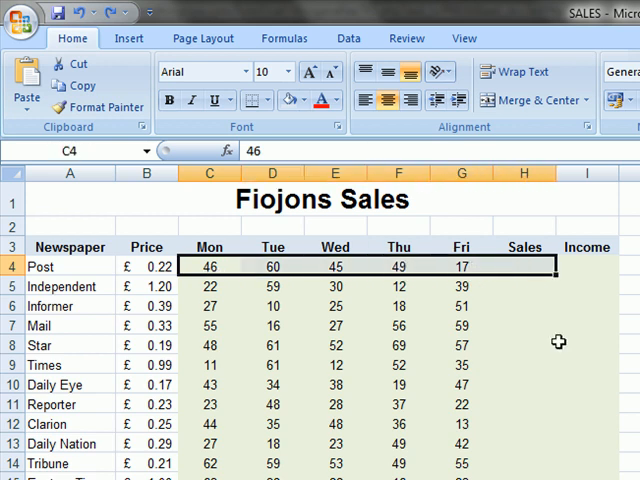
mouse_move(396, 246)
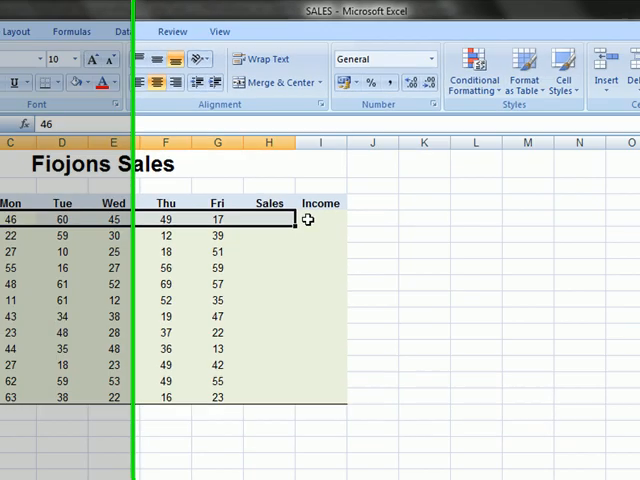
scroll(right, 3)
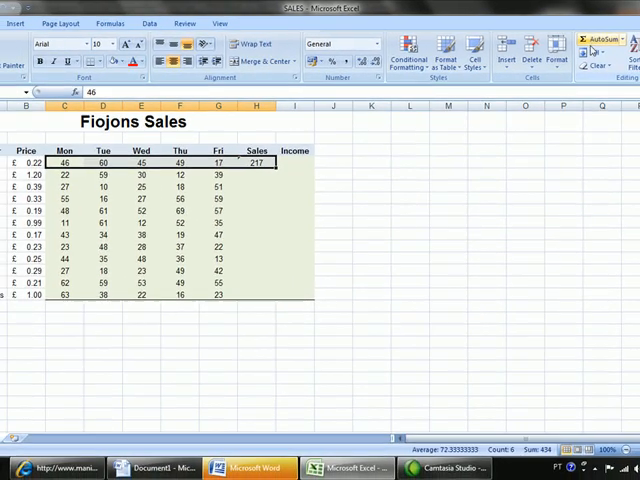
click(256, 162)
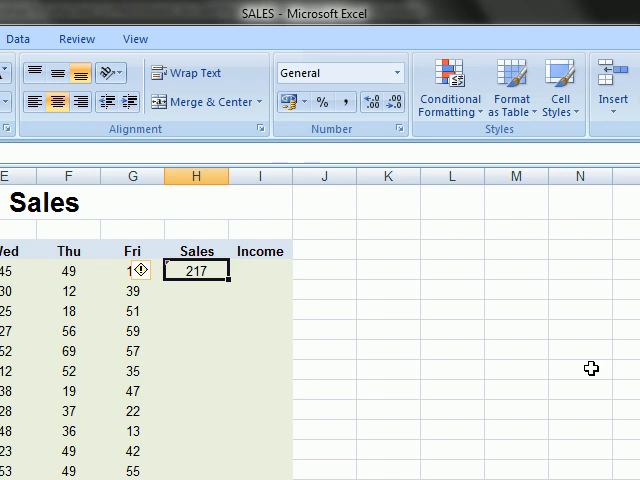
mouse_move(572, 372)
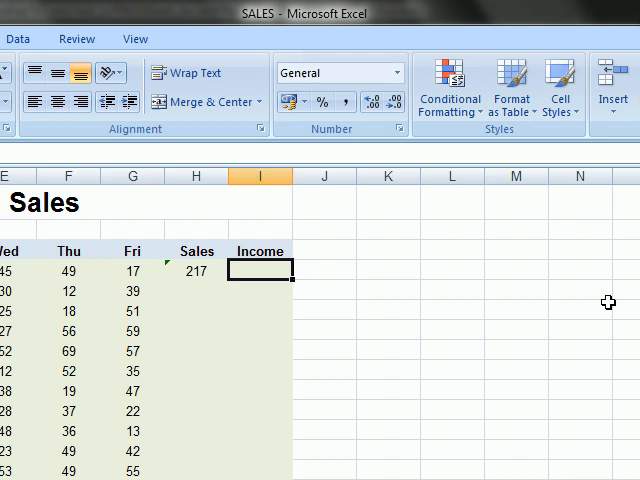
mouse_move(256, 310)
text(=)
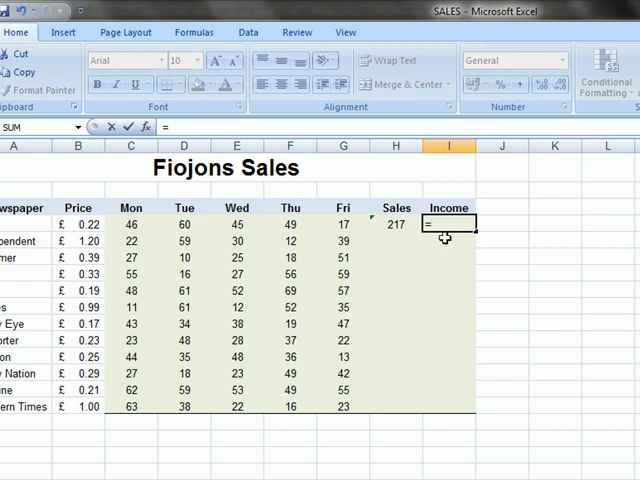
- Enter =H4*B4 for Post's income, fill it down, and select the Income figures for totalling
click(396, 224)
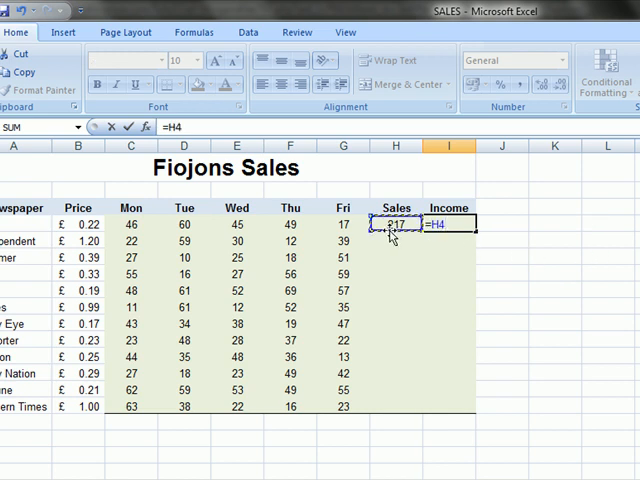
text(*)
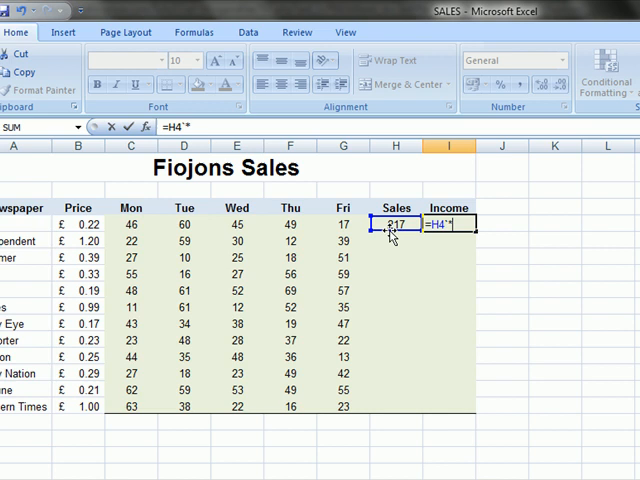
key(Backspace)
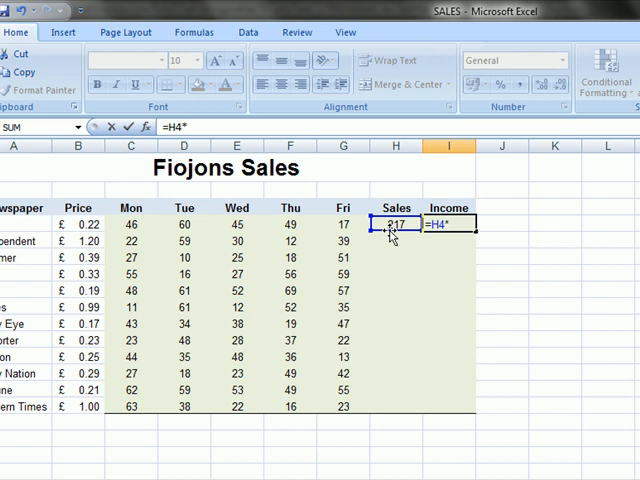
click(78, 224)
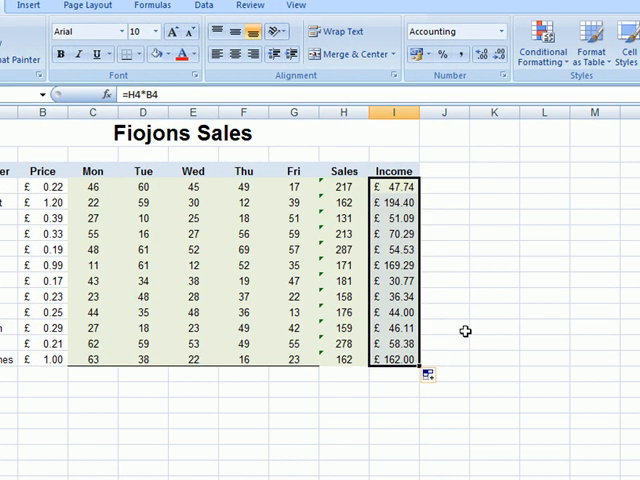
click(490, 280)
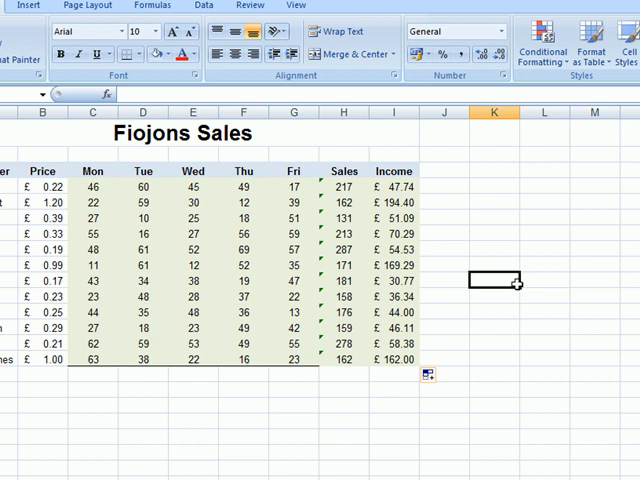
click(392, 186)
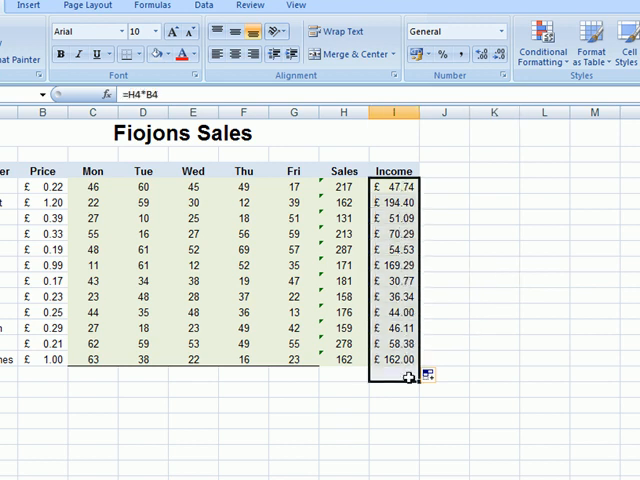
click(452, 32)
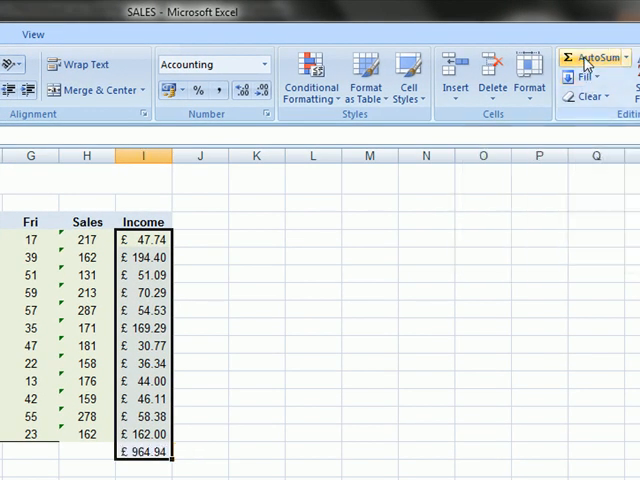
mouse_move(220, 448)
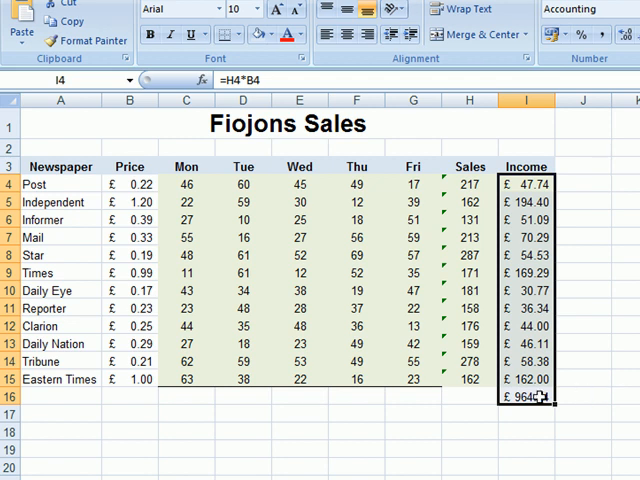
- Label the £964.94 grand total with 'Total Income' in H16
click(470, 396)
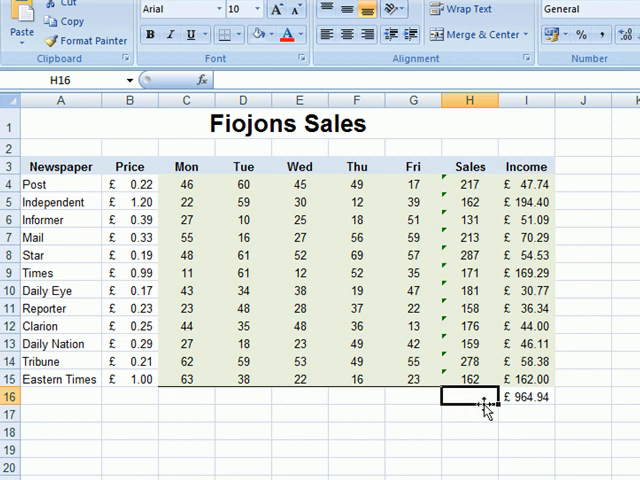
text(Total Income)
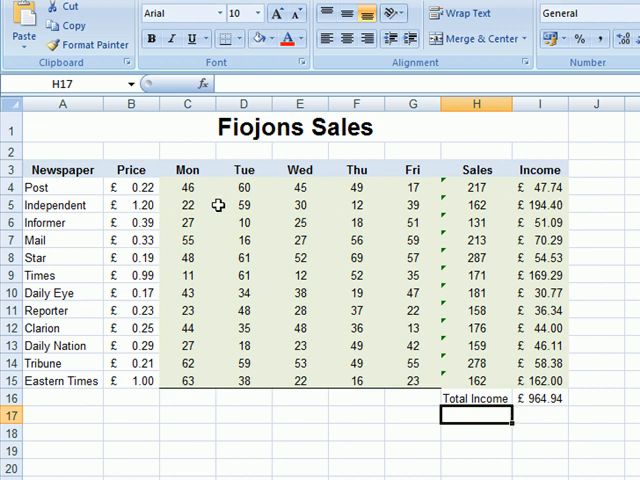
- Average Monday's sales figures beneath the Mon column, giving 39.25
click(188, 188)
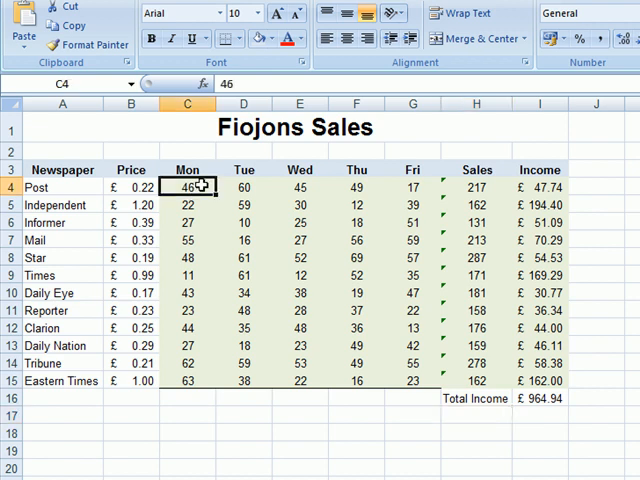
drag(188, 188, 188, 398)
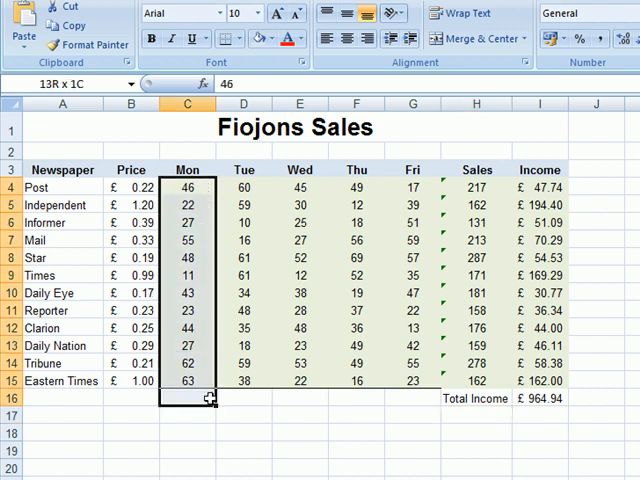
click(188, 416)
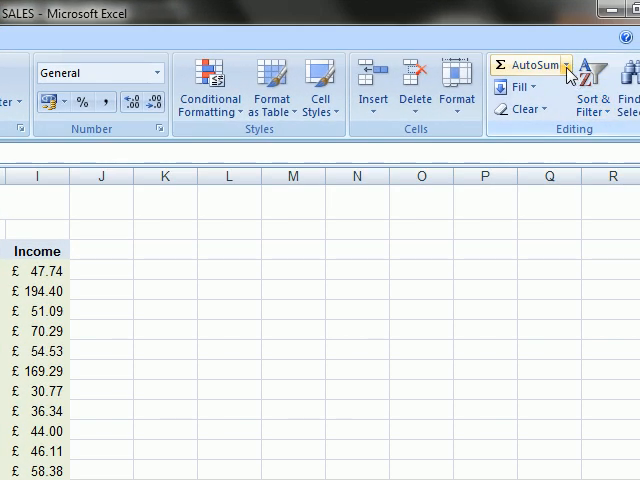
click(570, 64)
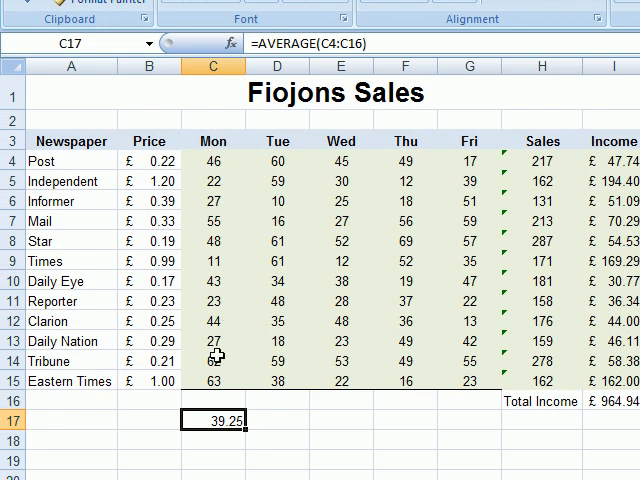
mouse_move(204, 382)
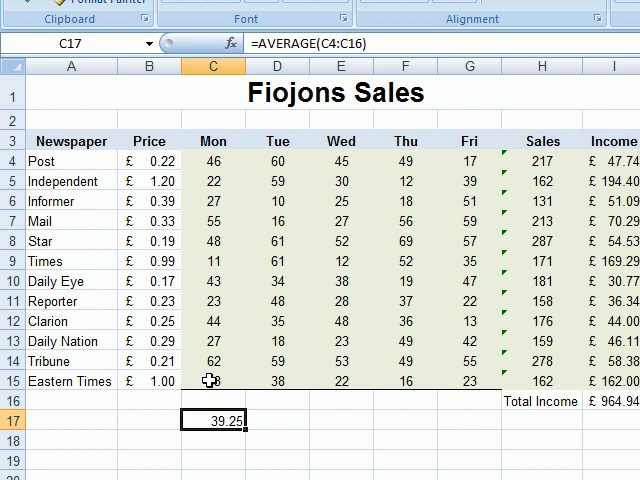
- Scroll down through the alphabetically sorted newspaper rows
scroll(down, 3)
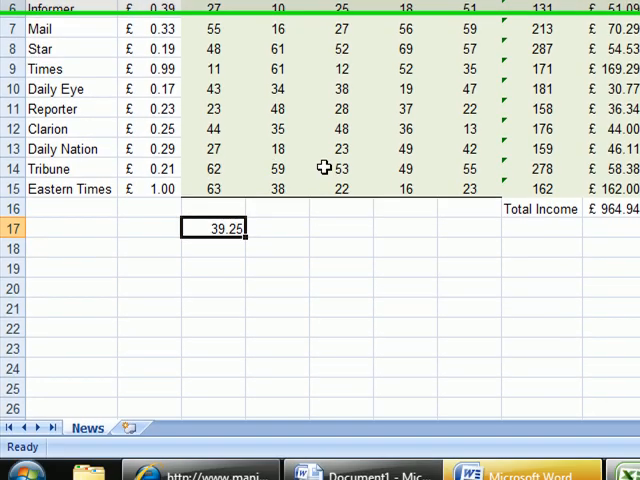
scroll(down, 3)
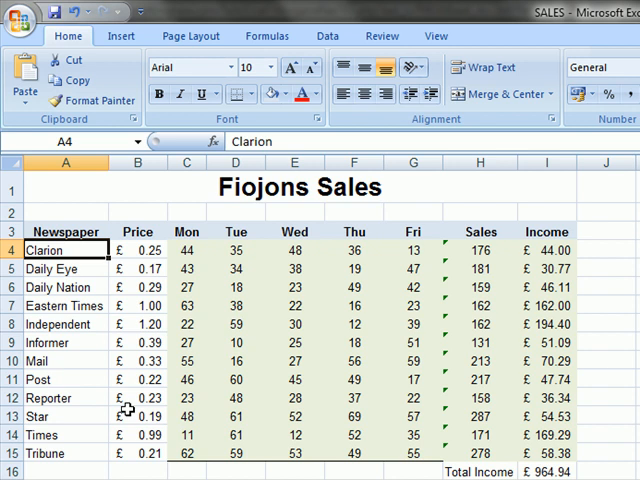
- Switch to the Page Layout ribbon to reach the page setup options
click(188, 36)
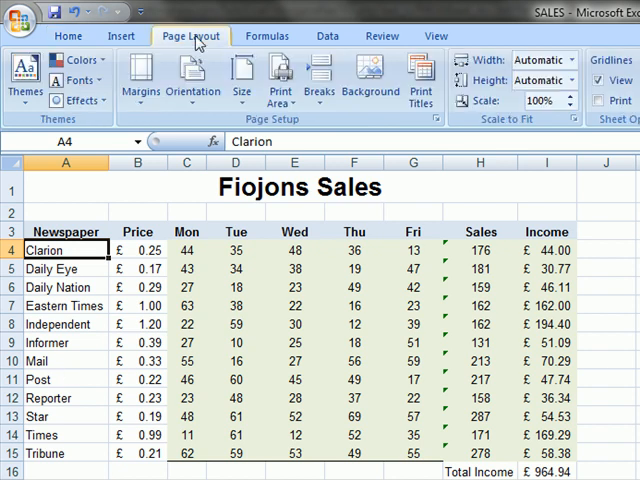
click(192, 76)
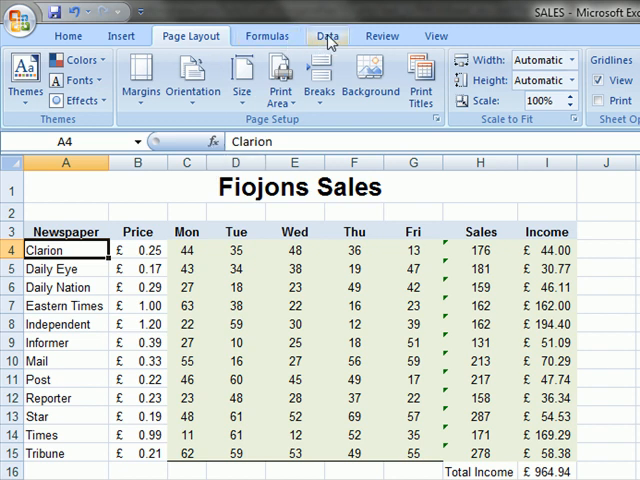
- Sort the Newspaper column A to Z so rows run from Clarion to Tribune
click(328, 36)
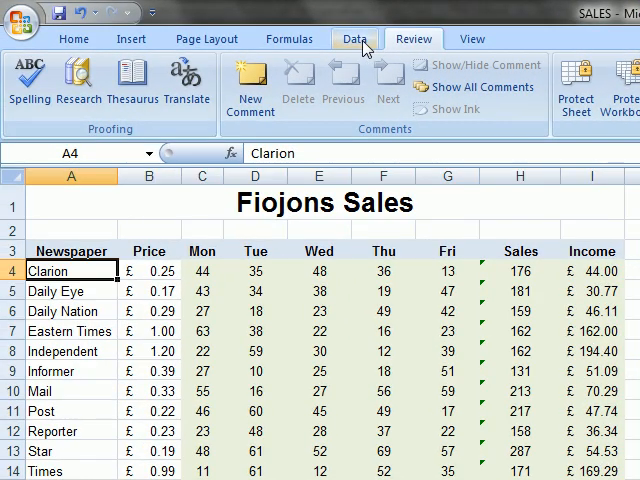
click(356, 38)
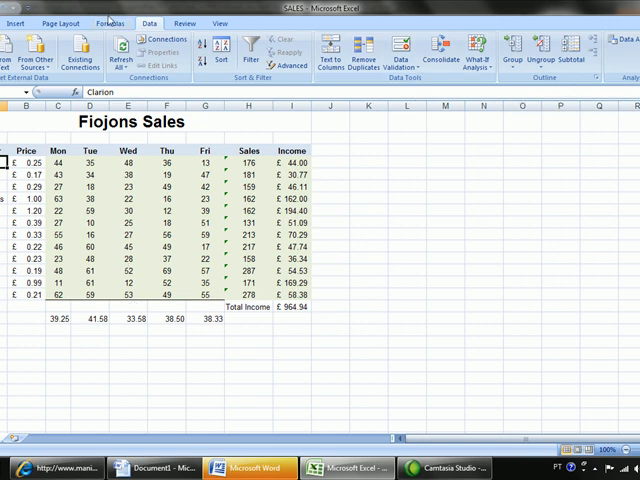
click(108, 24)
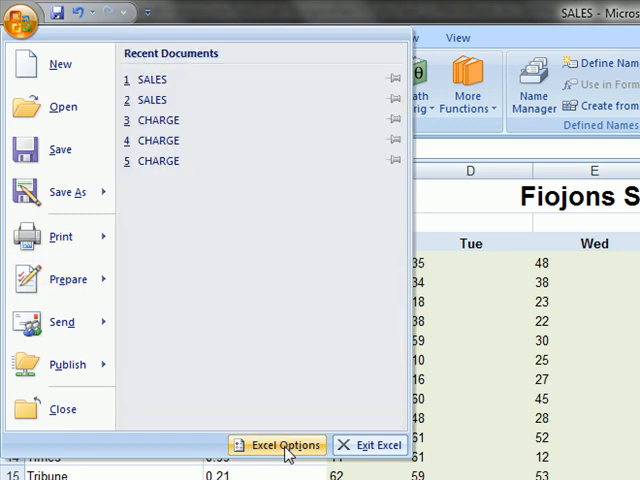
mouse_move(68, 192)
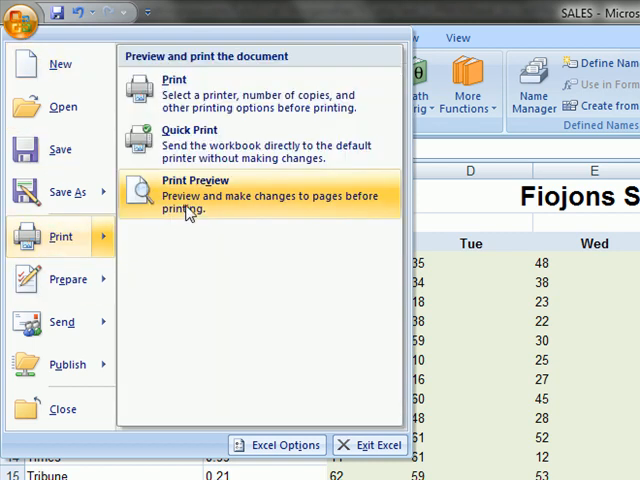
- In Page Setup's Sheet options, tick Gridlines and Row and column headings for printing
click(196, 196)
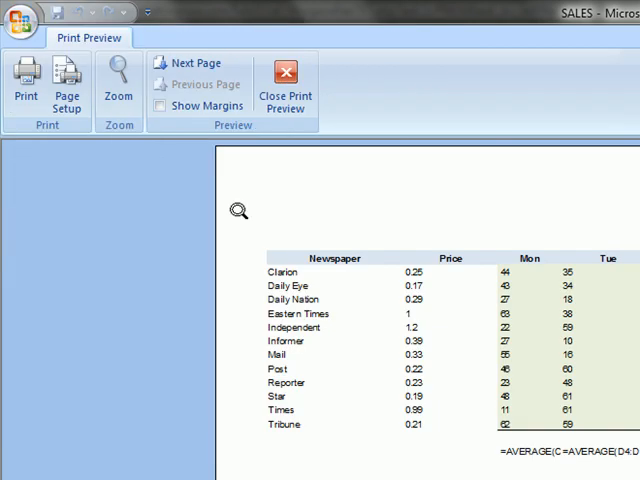
mouse_move(540, 380)
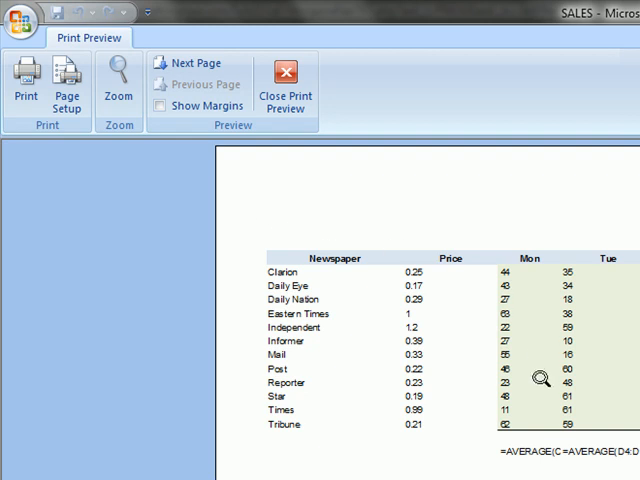
mouse_move(356, 268)
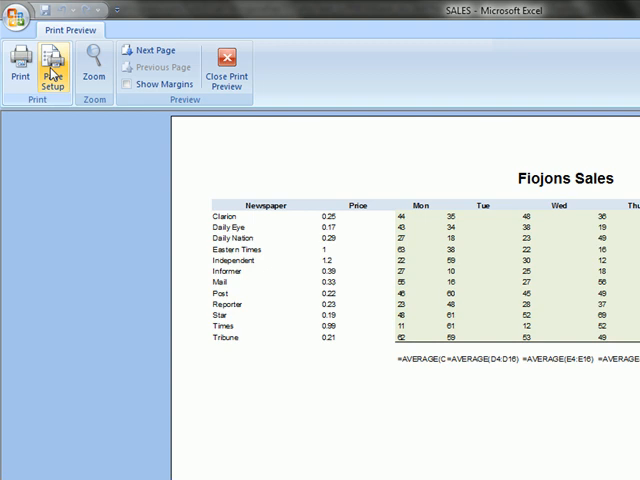
click(48, 72)
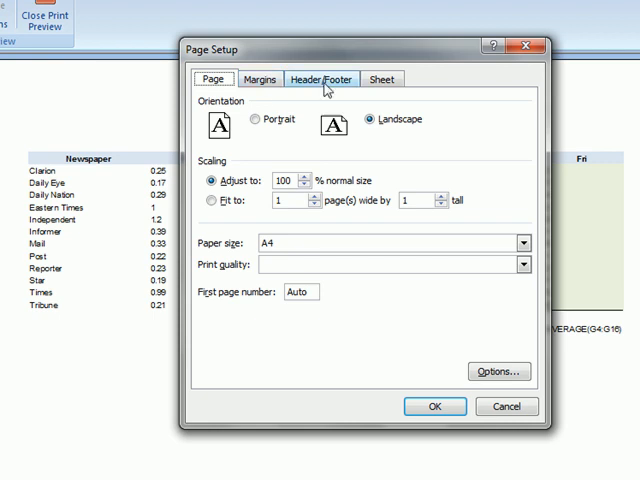
click(380, 78)
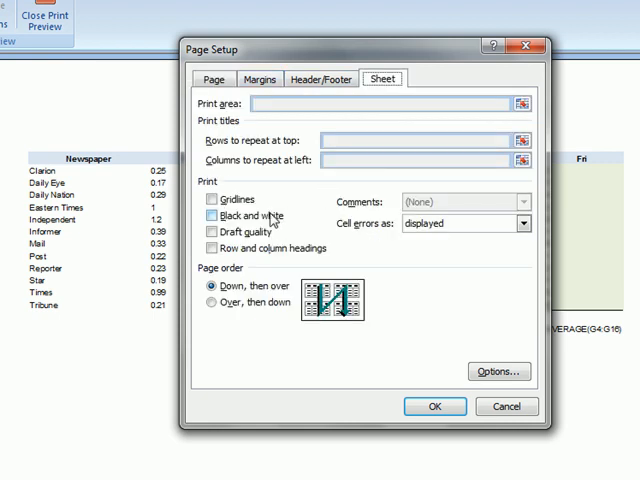
click(212, 200)
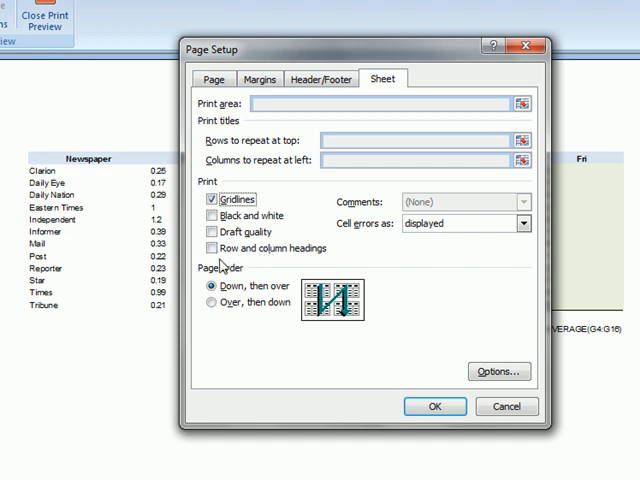
click(212, 248)
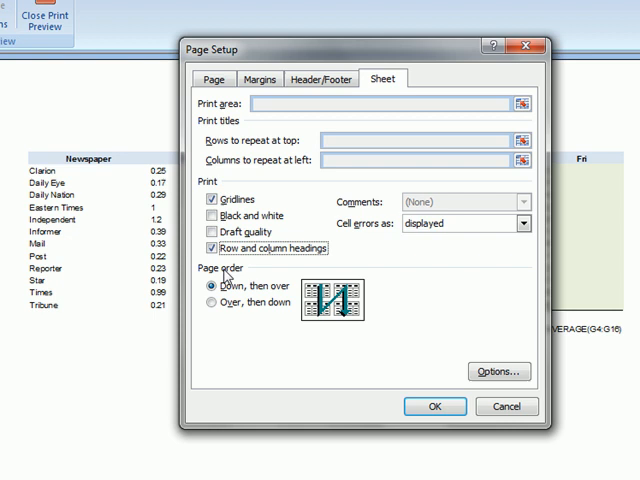
mouse_move(284, 338)
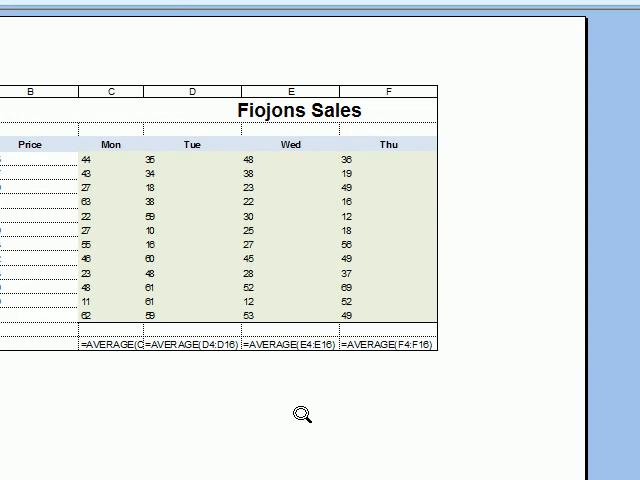
mouse_move(470, 236)
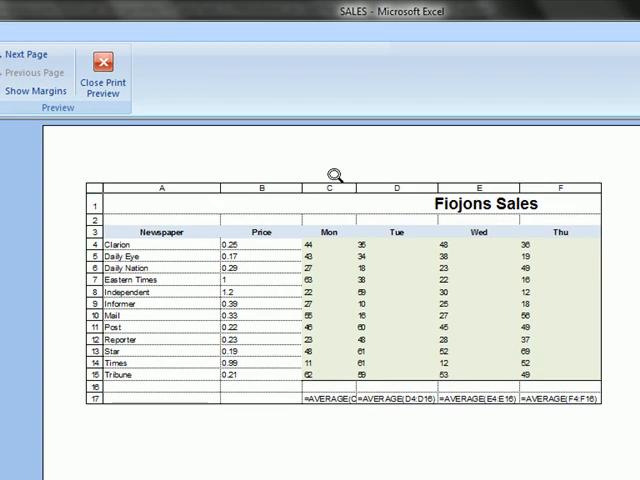
- Leave the preview and narrow the Newspaper and Price columns
click(100, 68)
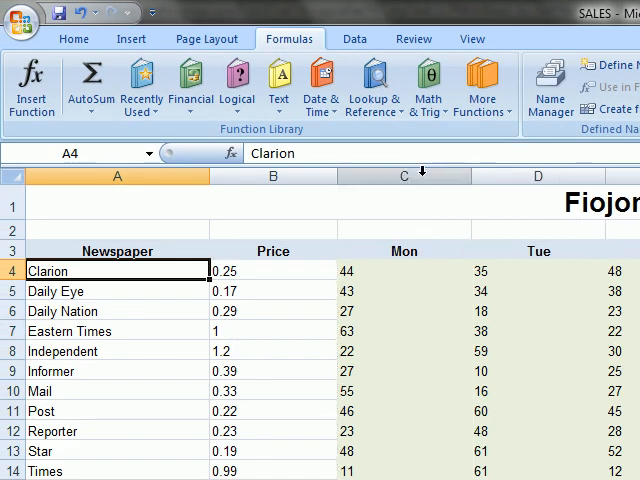
drag(336, 176, 290, 176)
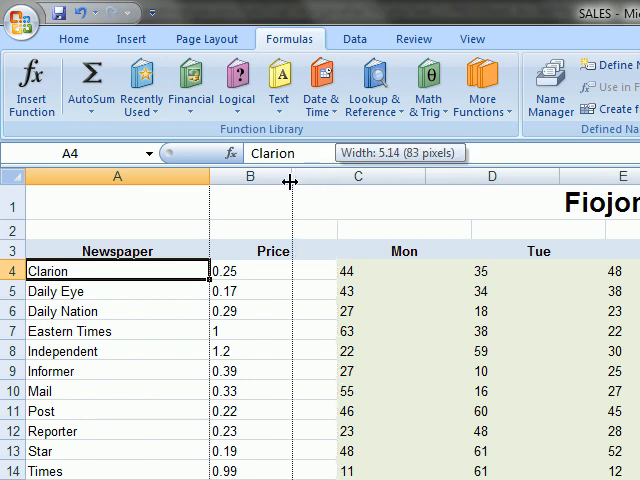
drag(290, 184, 268, 184)
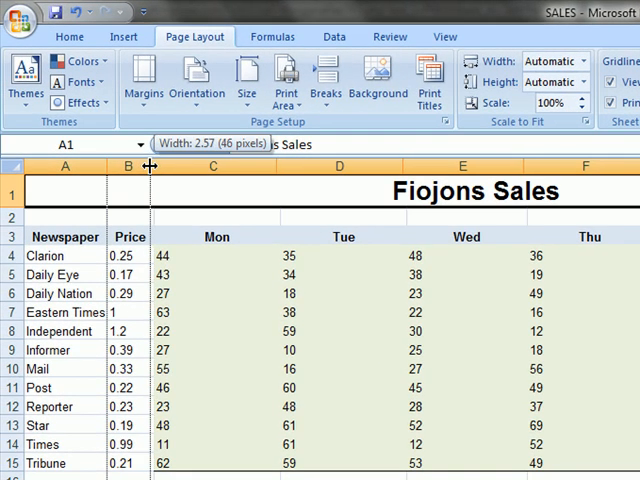
drag(150, 166, 144, 166)
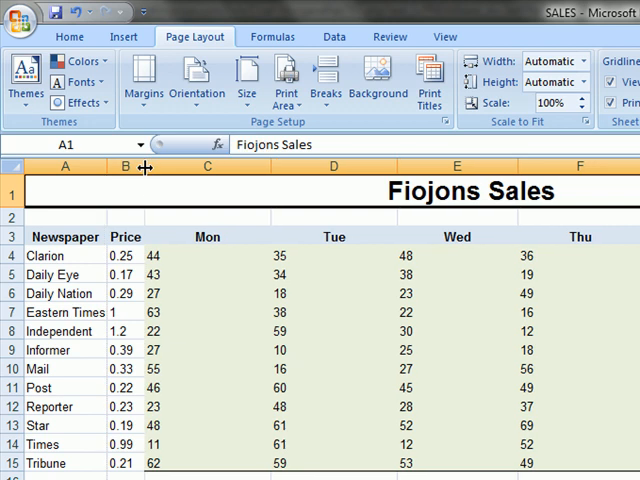
mouse_move(212, 192)
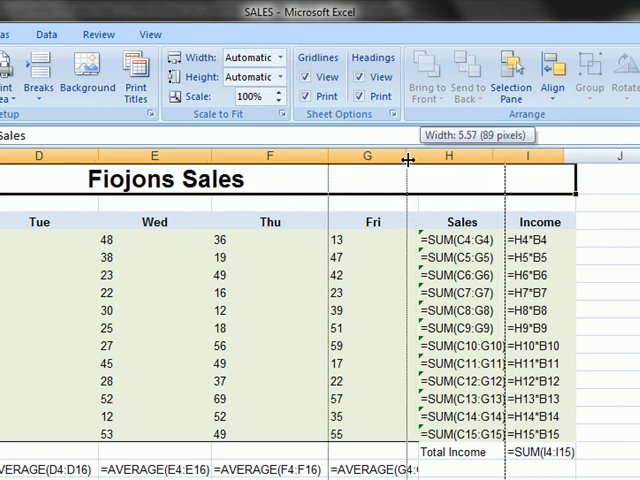
- Narrow the Fri and Thu columns so the table takes less width
drag(408, 156, 396, 156)
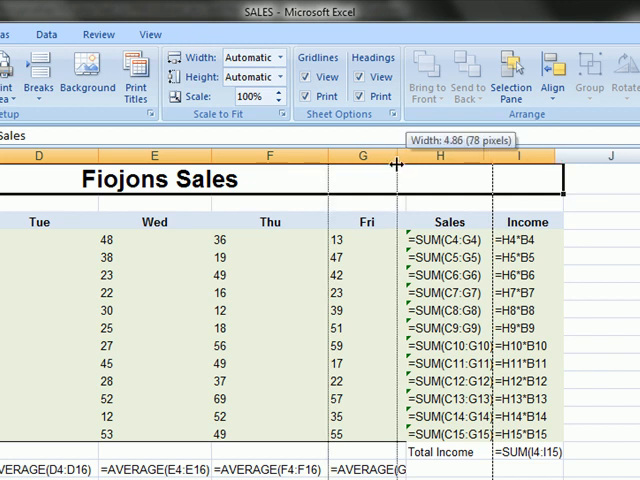
drag(398, 164, 324, 164)
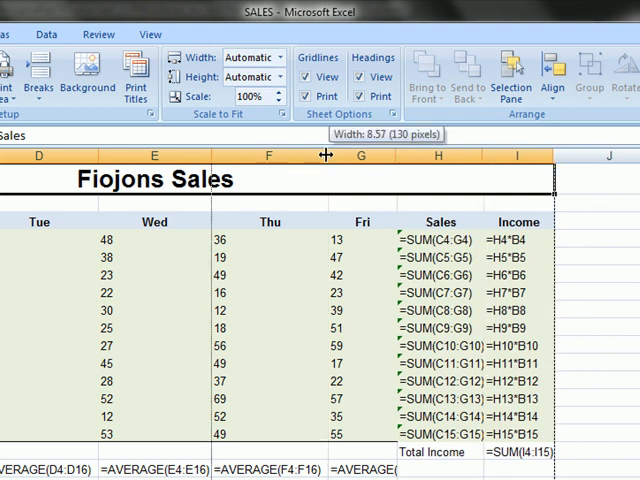
drag(324, 156, 376, 156)
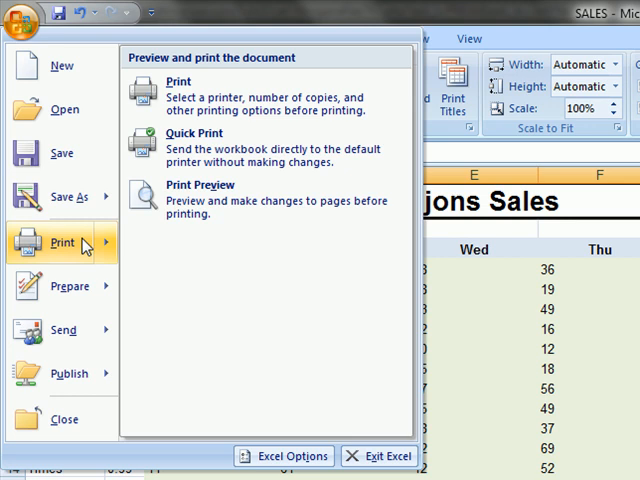
- Bring up Print Preview to check the resized sheet with formulas shown
click(178, 80)
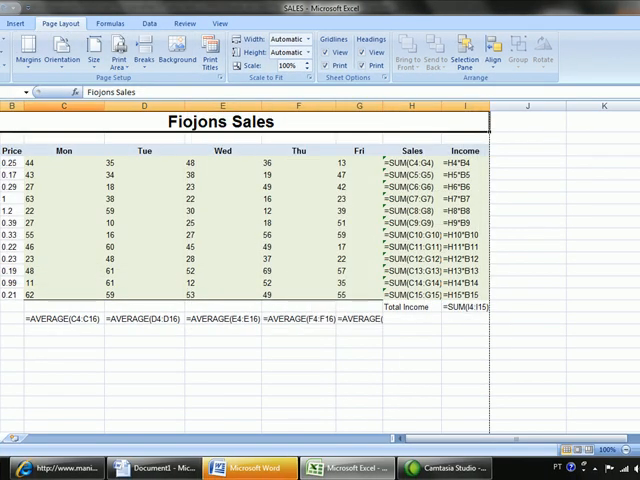
click(12, 10)
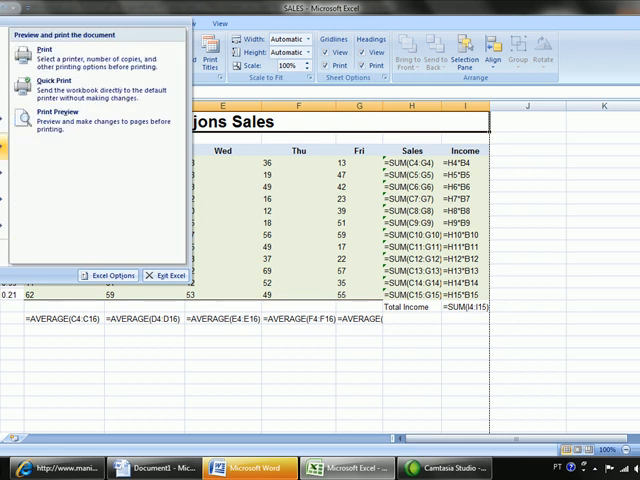
click(56, 116)
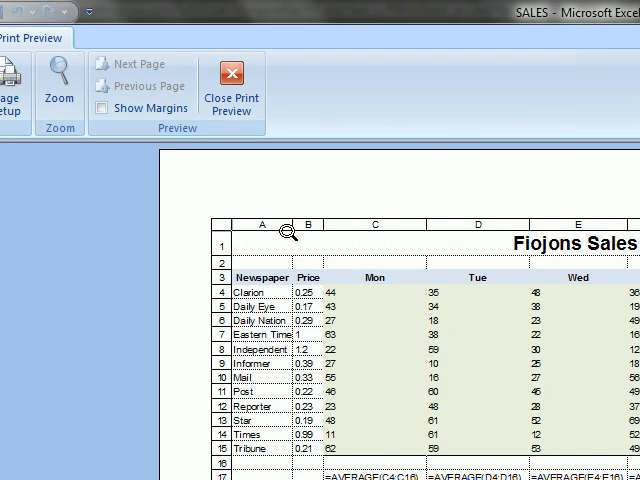
mouse_move(196, 208)
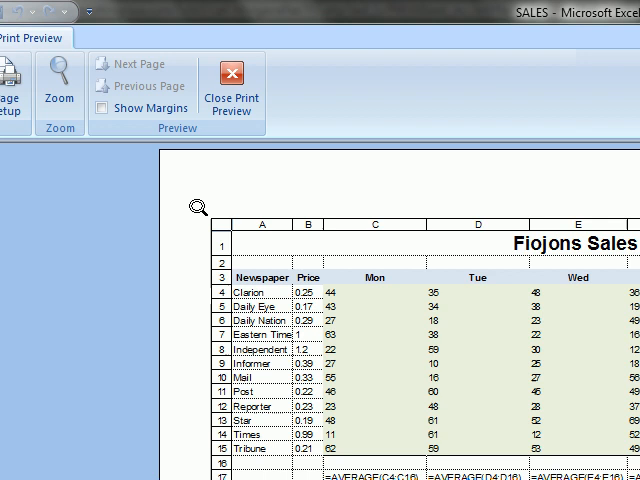